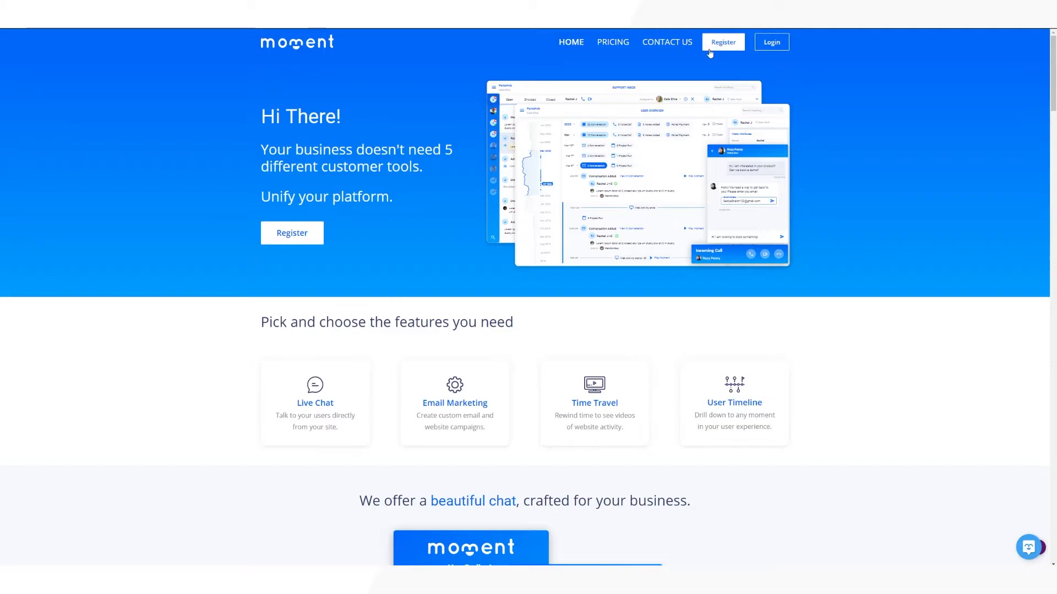
# Register a new Moment account with team 'thisismyteam' and verify the email code.
pyautogui.click(723, 42)
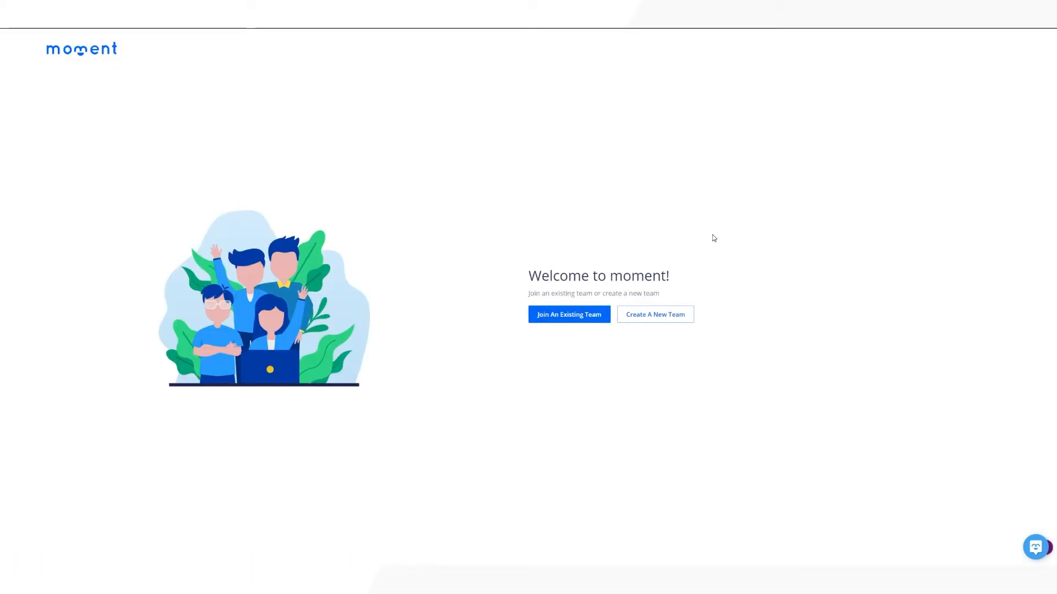
pyautogui.click(654, 315)
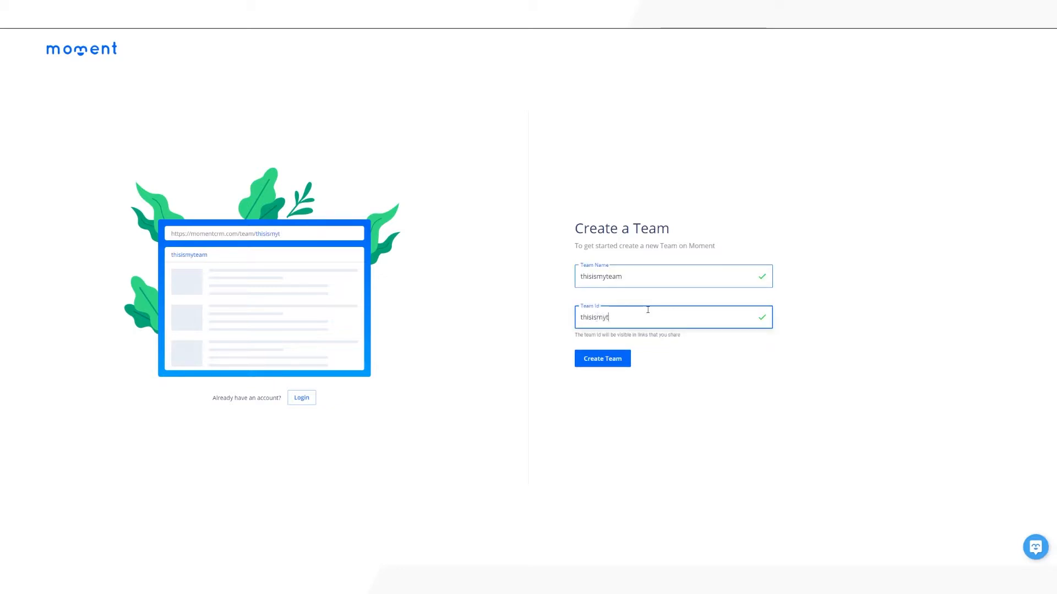
pyautogui.write('eam')
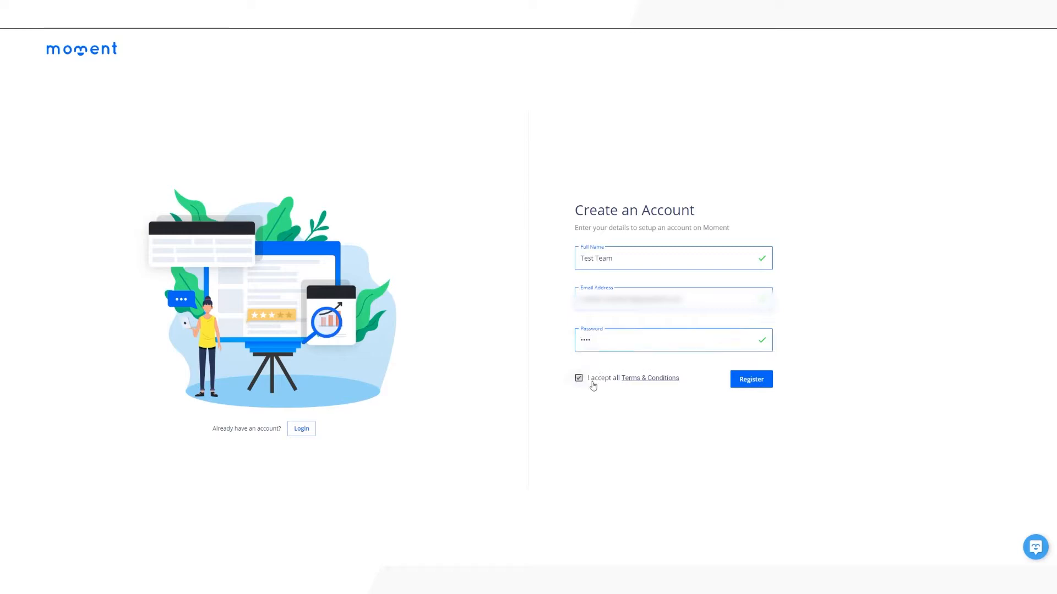
pyautogui.click(750, 378)
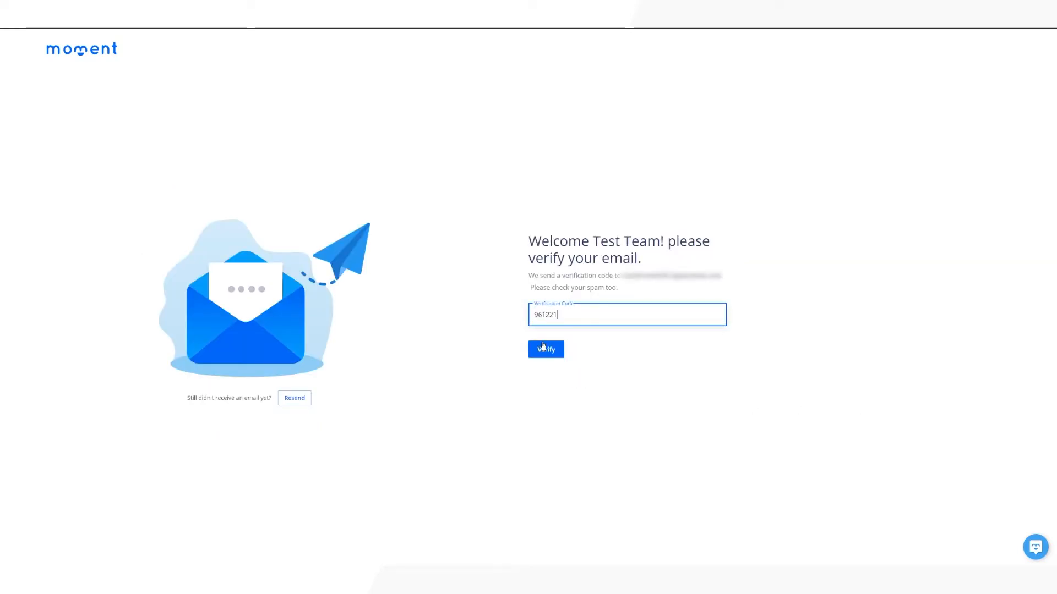
pyautogui.click(546, 350)
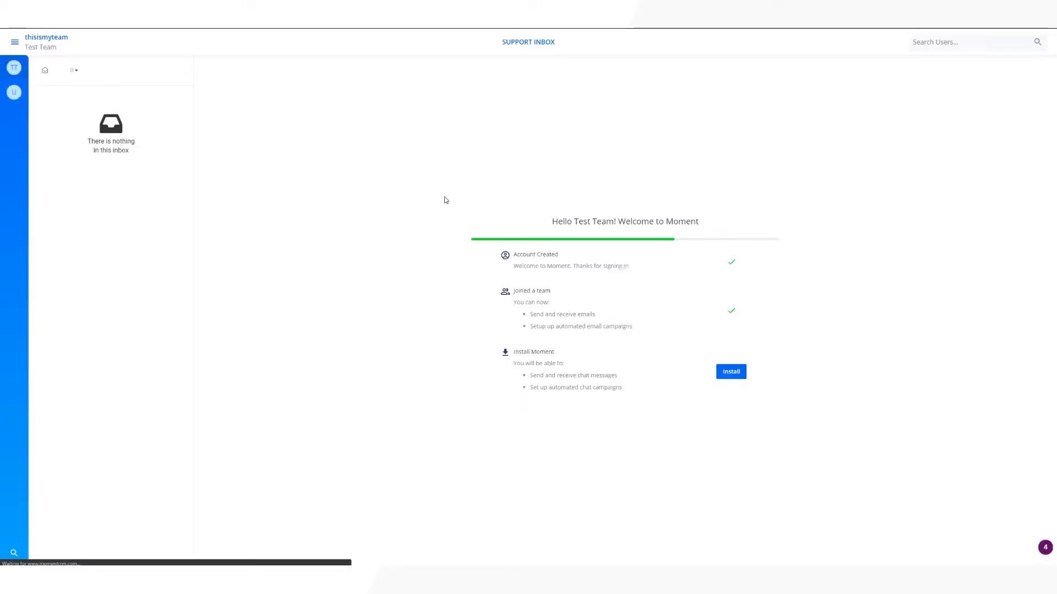
# Copy the Moment installation code snippet and switch to the Webflow project.
pyautogui.click(731, 372)
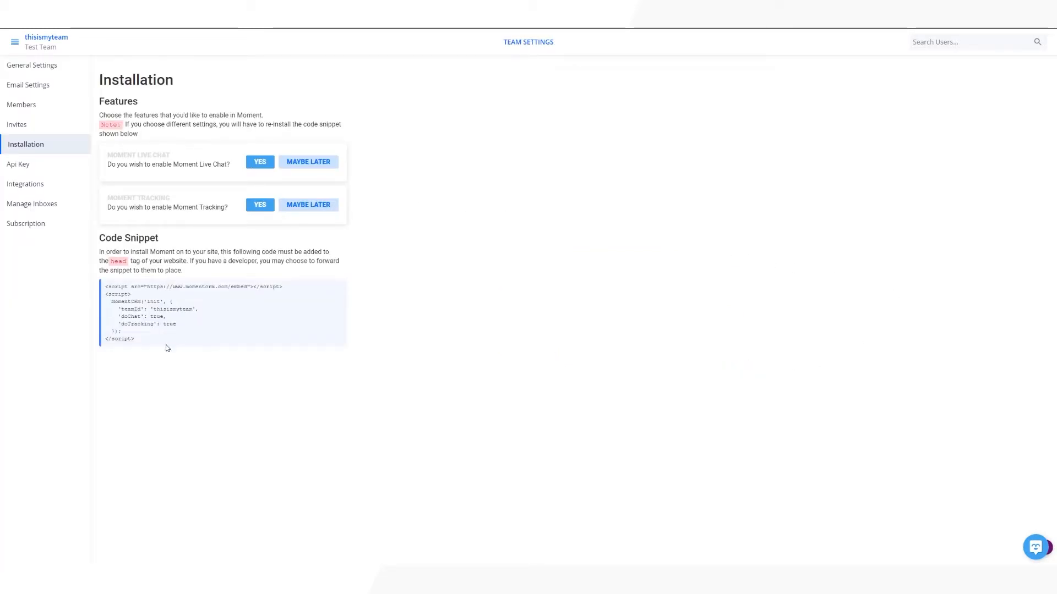
pyautogui.doubleClick(117, 339)
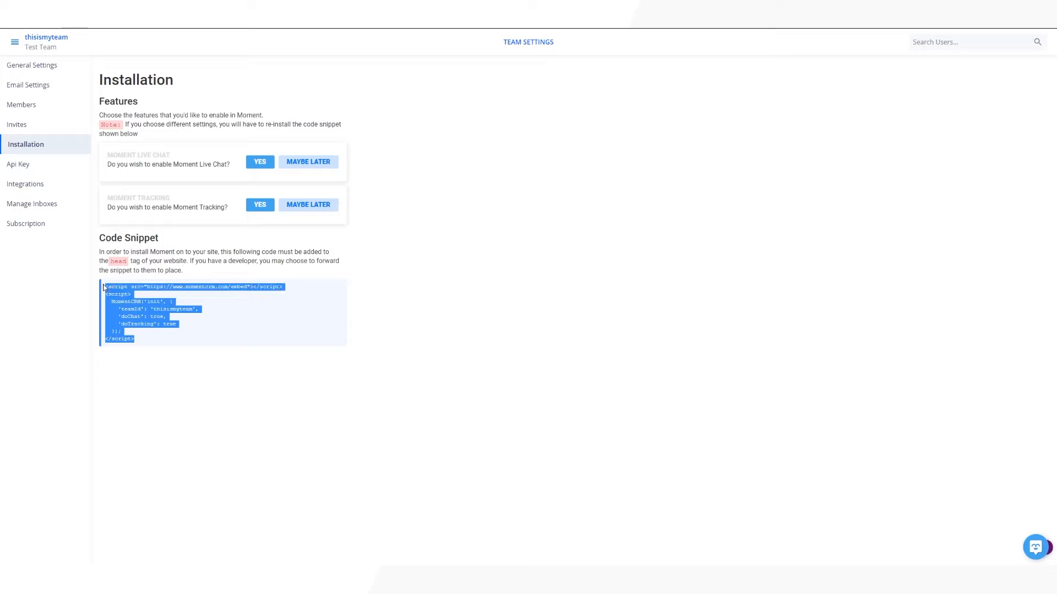
pyautogui.click(238, 170)
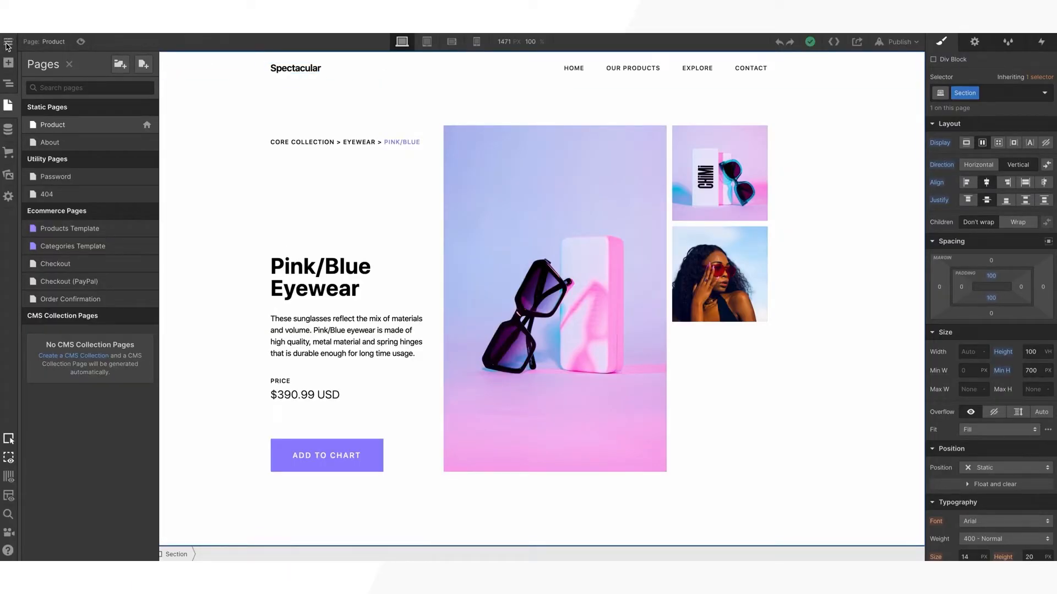
# Open the ecommerce-chat Project Settings in Webflow, then return to Moment's Installation page.
pyautogui.click(7, 41)
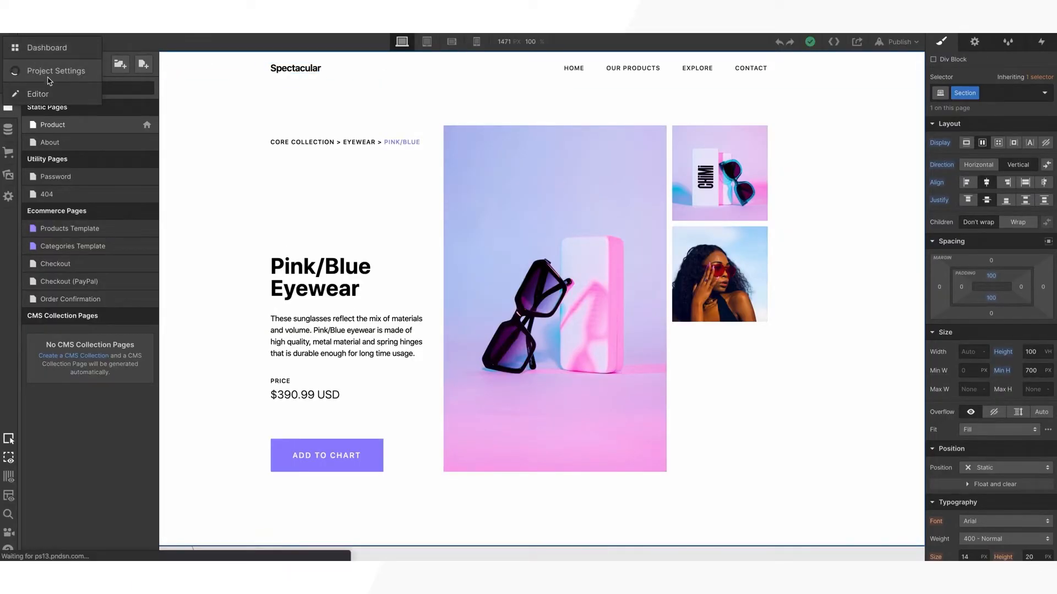
pyautogui.click(58, 71)
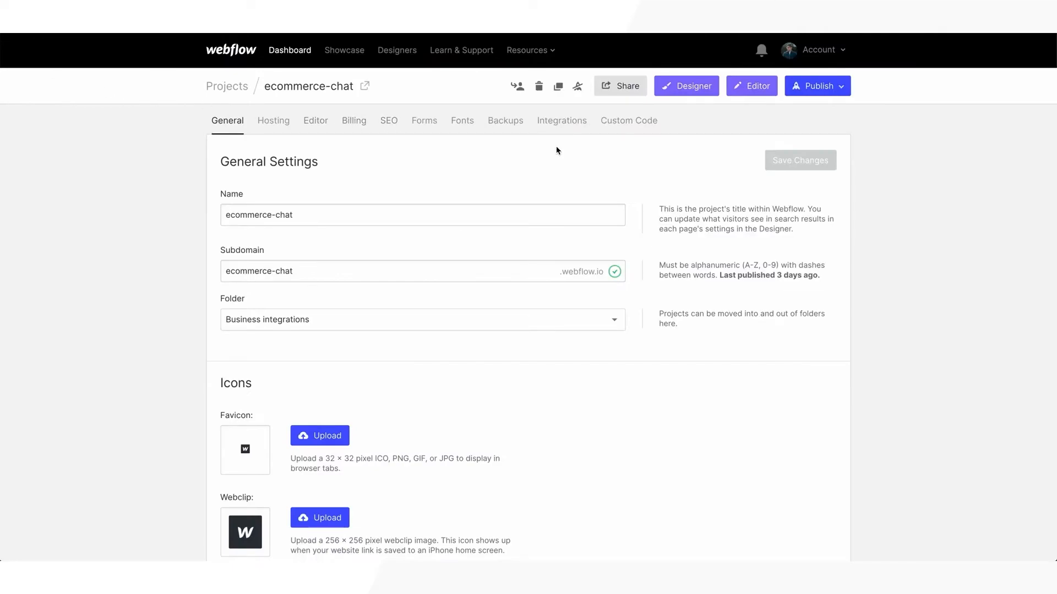
pyautogui.click(628, 121)
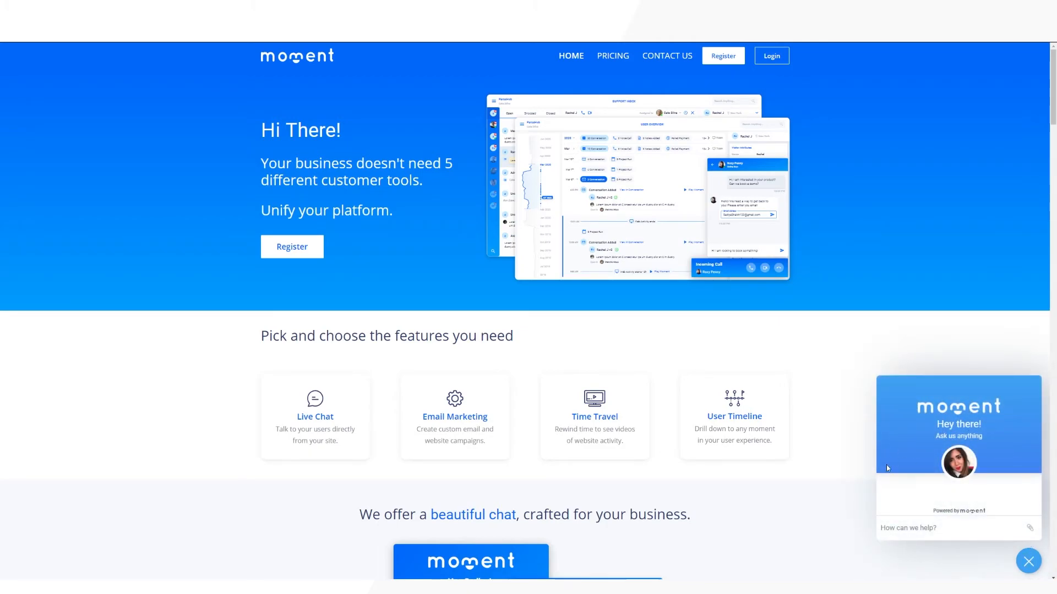
pyautogui.write('he')
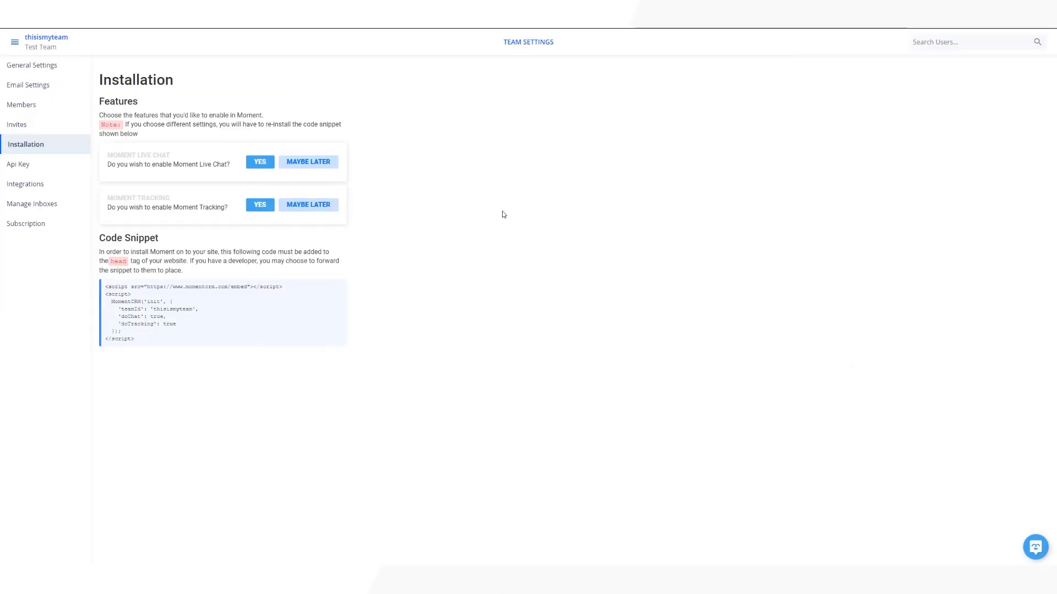
# Show the team's General Settings and begin editing the Chat Message greeting.
pyautogui.click(31, 65)
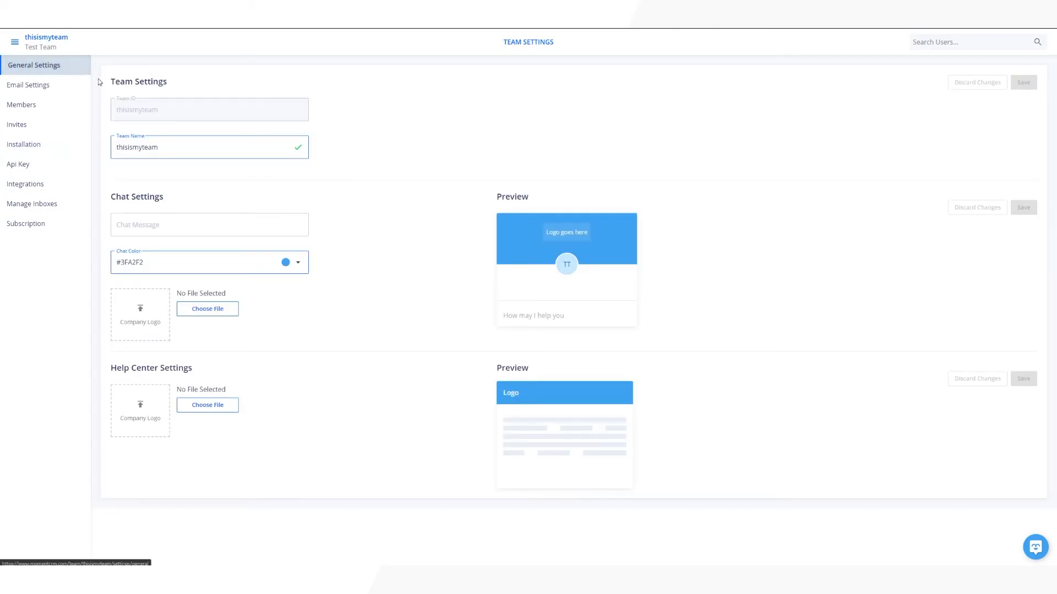
pyautogui.moveTo(190, 167)
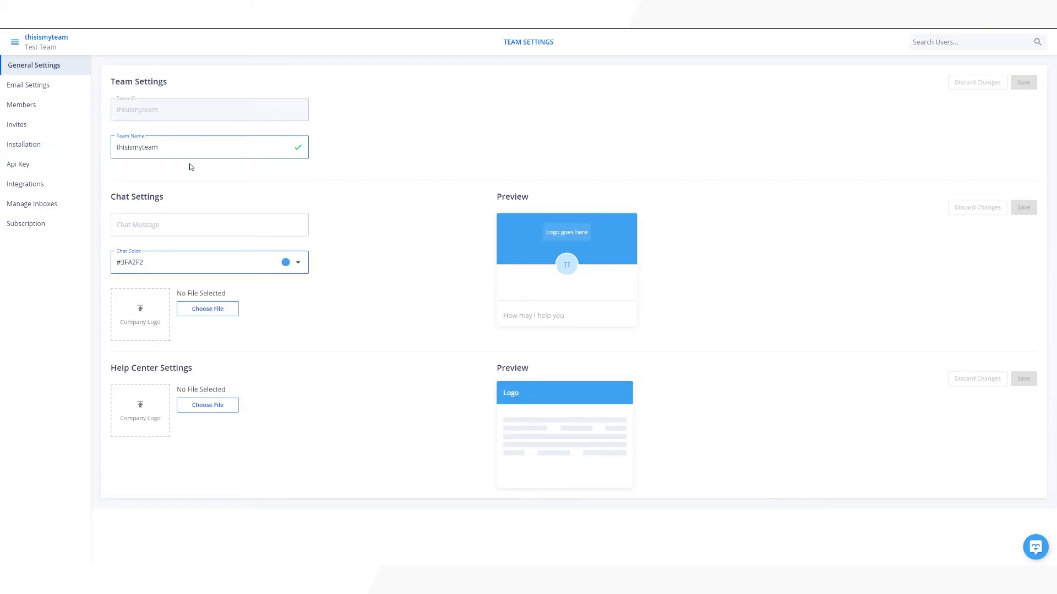
pyautogui.moveTo(290, 251)
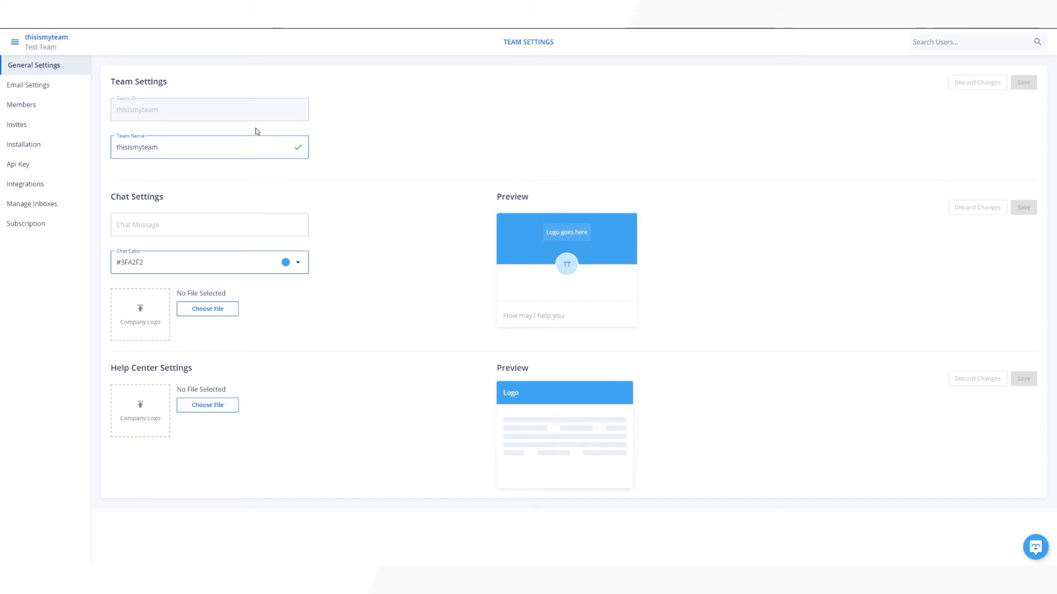
pyautogui.click(196, 225)
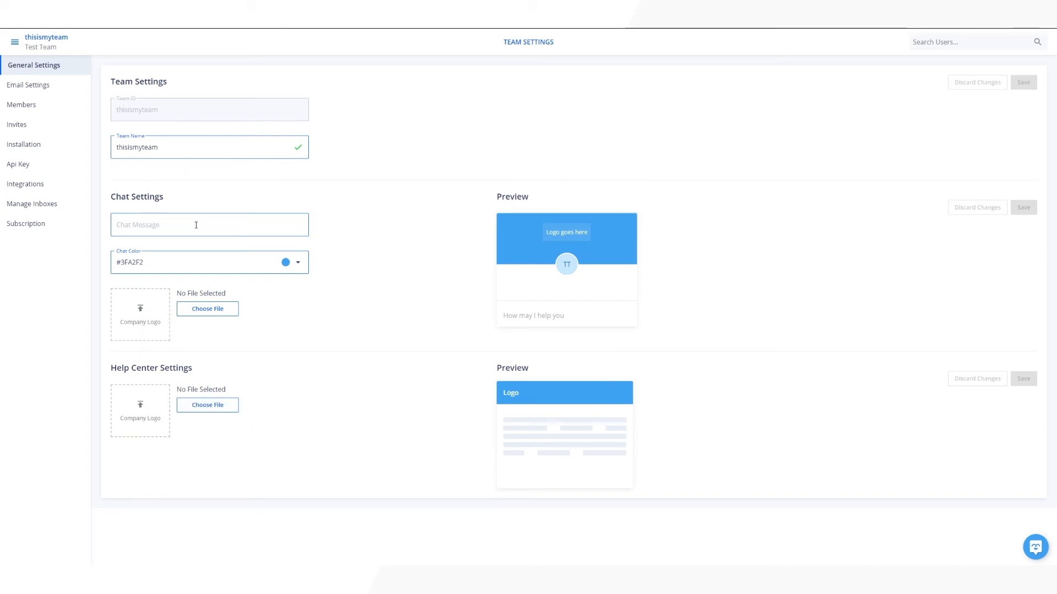